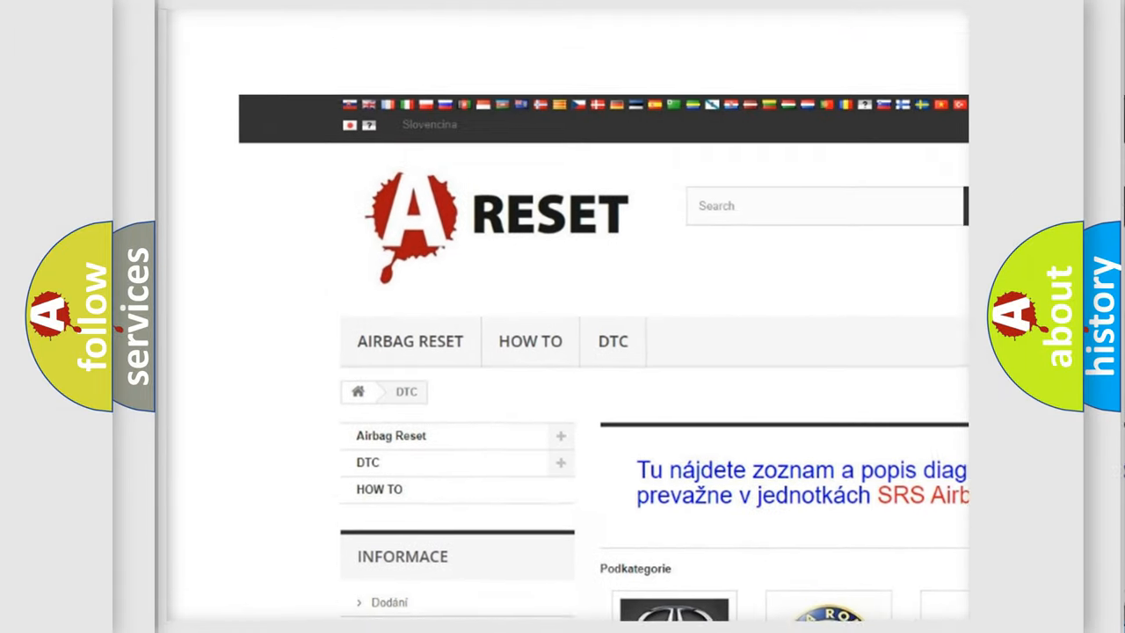
- Show the Alfa Romeo DTC list and scroll through its B-, C- and P-codes
scroll(down, 3)
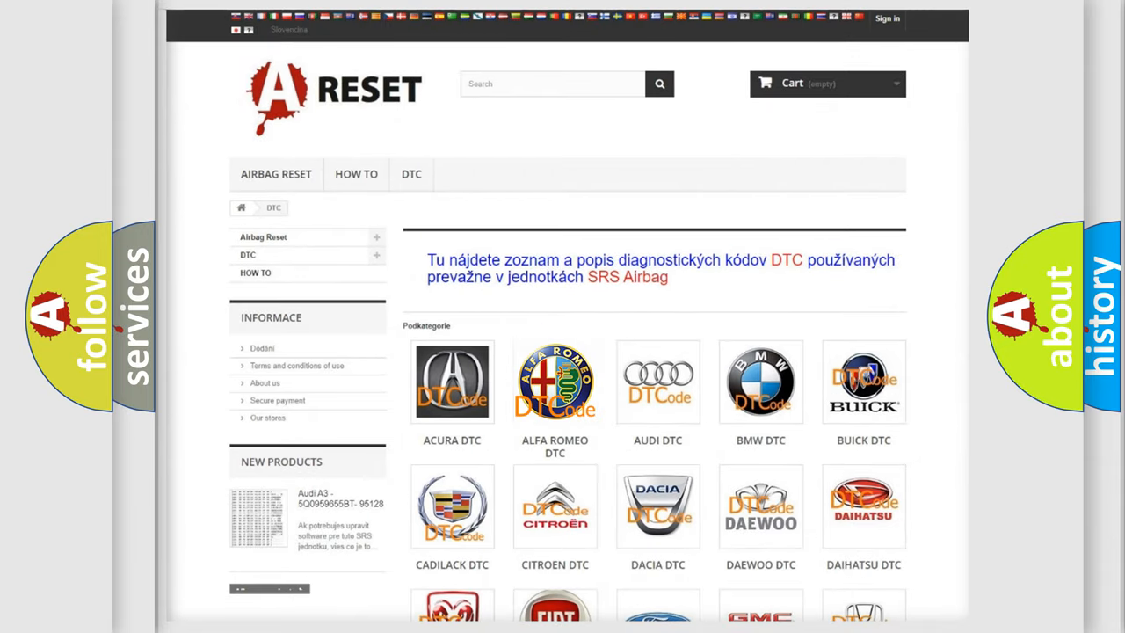
click(554, 381)
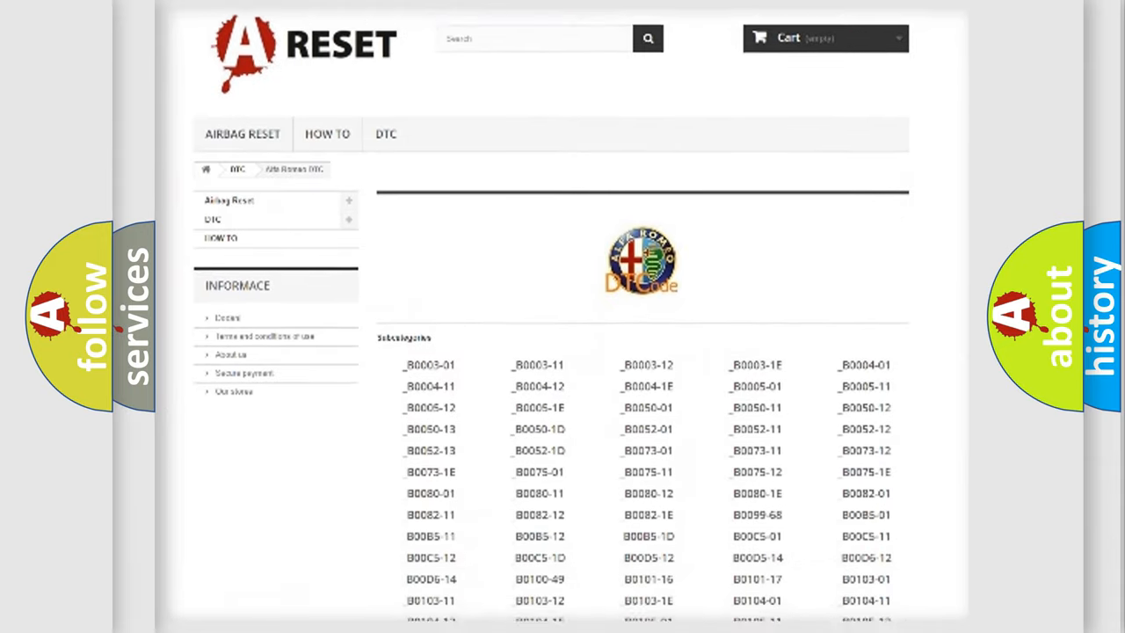
scroll(down, 3)
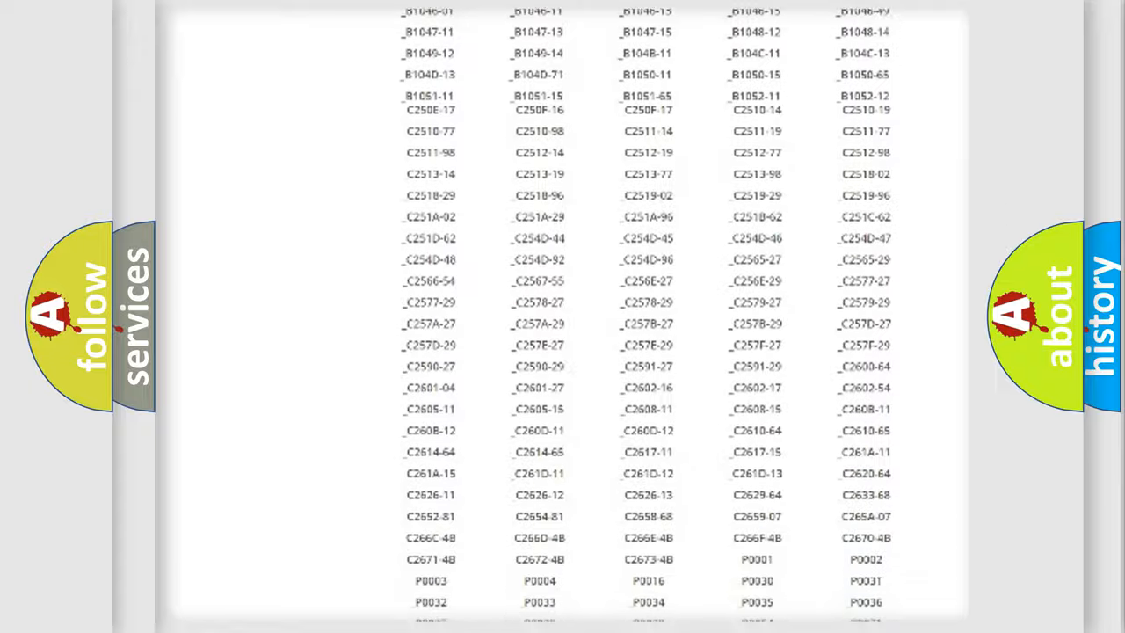